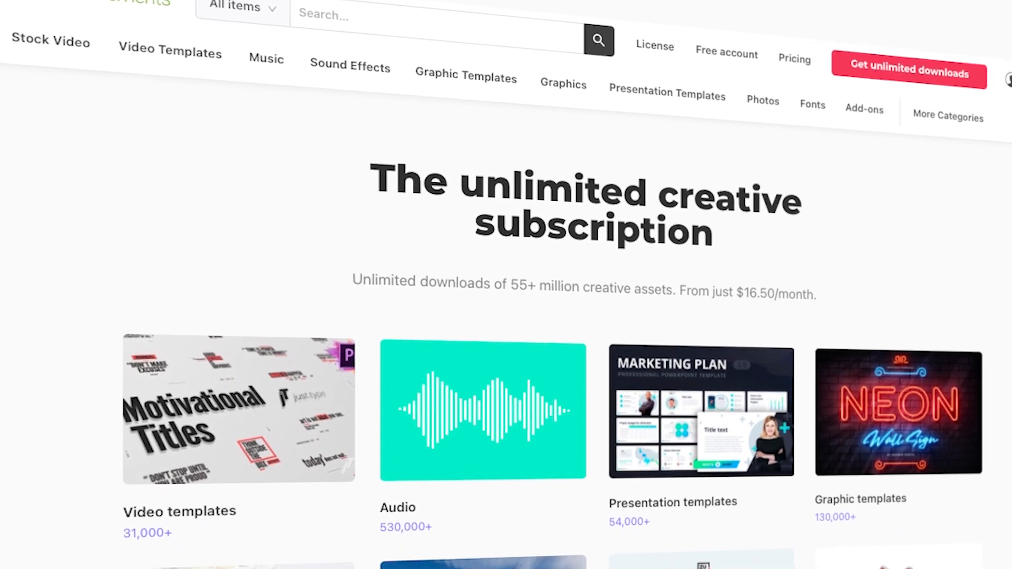
Scroll down the Envato Elements homepage toward the Presentation Templates category.
scroll(down, 3)
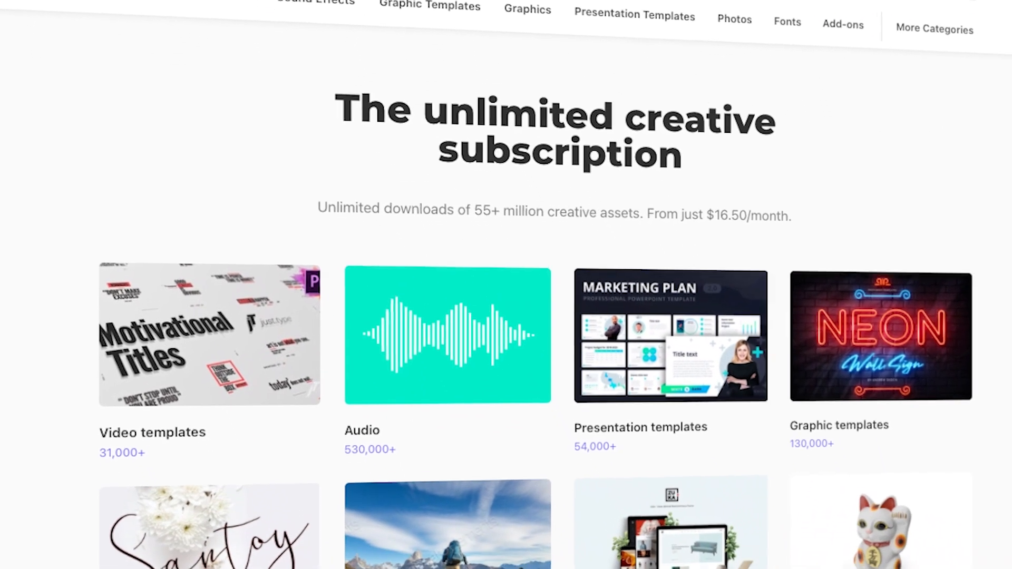
scroll(down, 3)
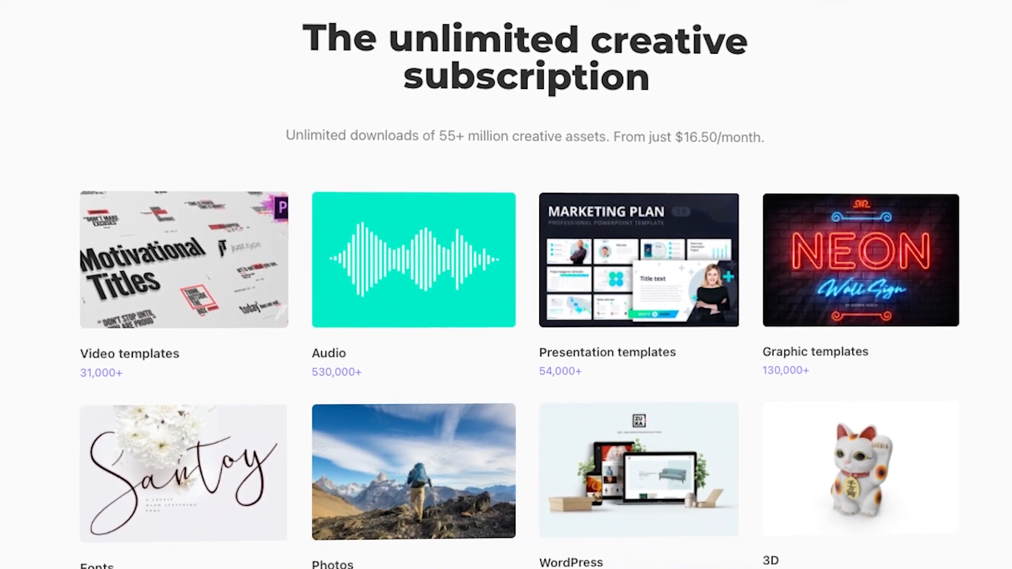
scroll(down, 3)
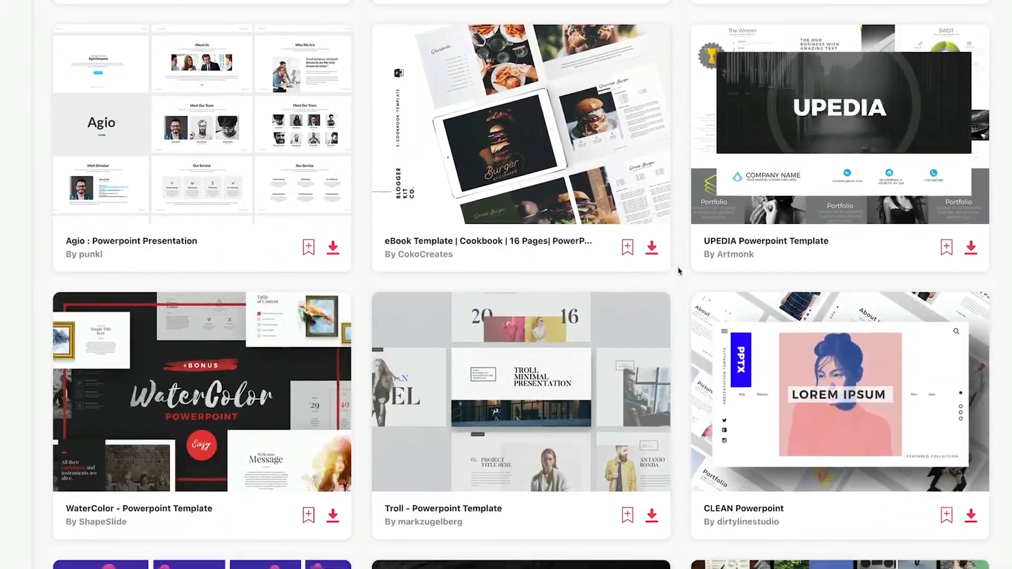
scroll(down, 3)
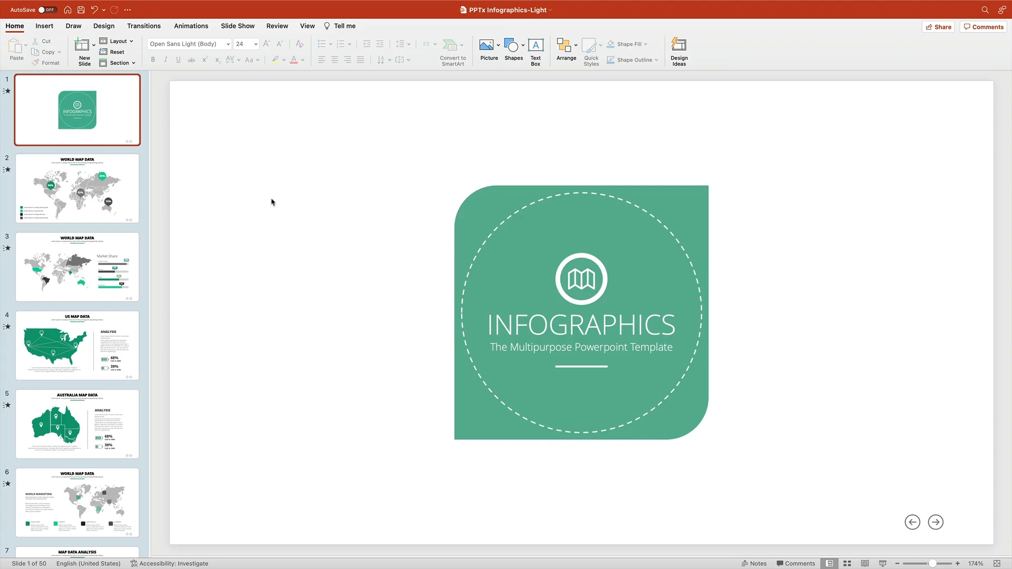
Preview the World Map Data and World Marketing map slides, then show slide 25, Timeline Infographics.
click(76, 188)
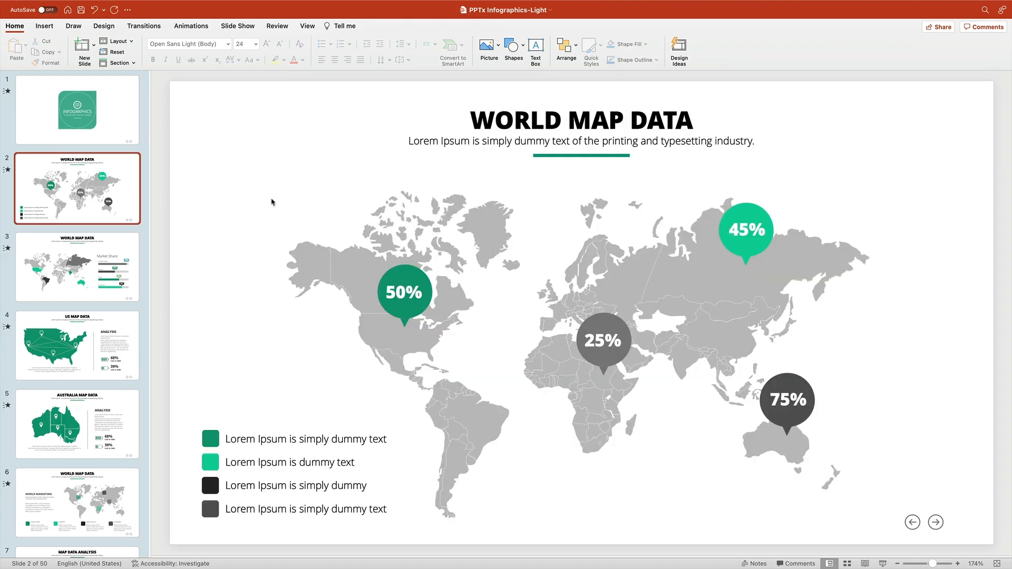
click(76, 345)
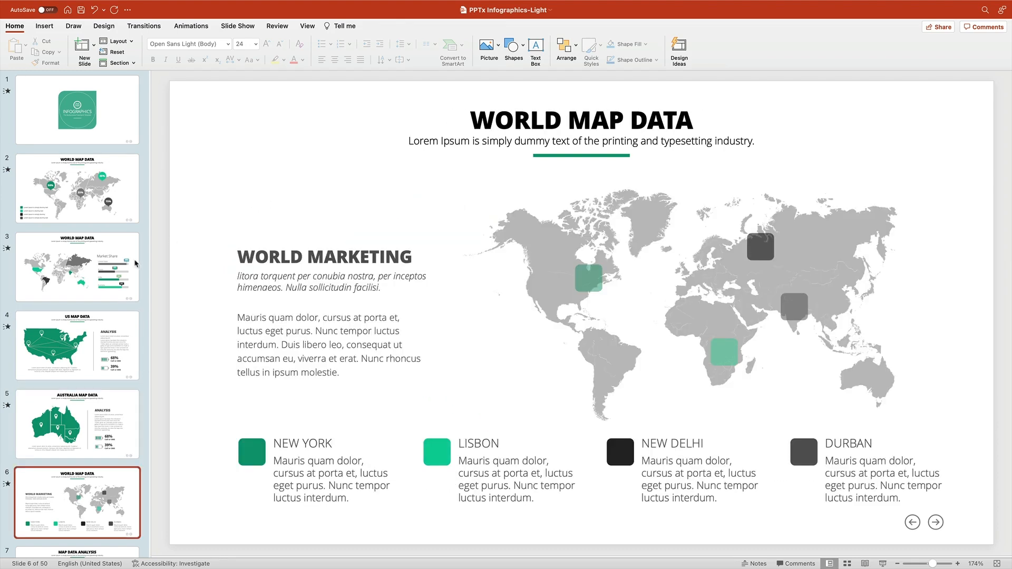
scroll(down, 3)
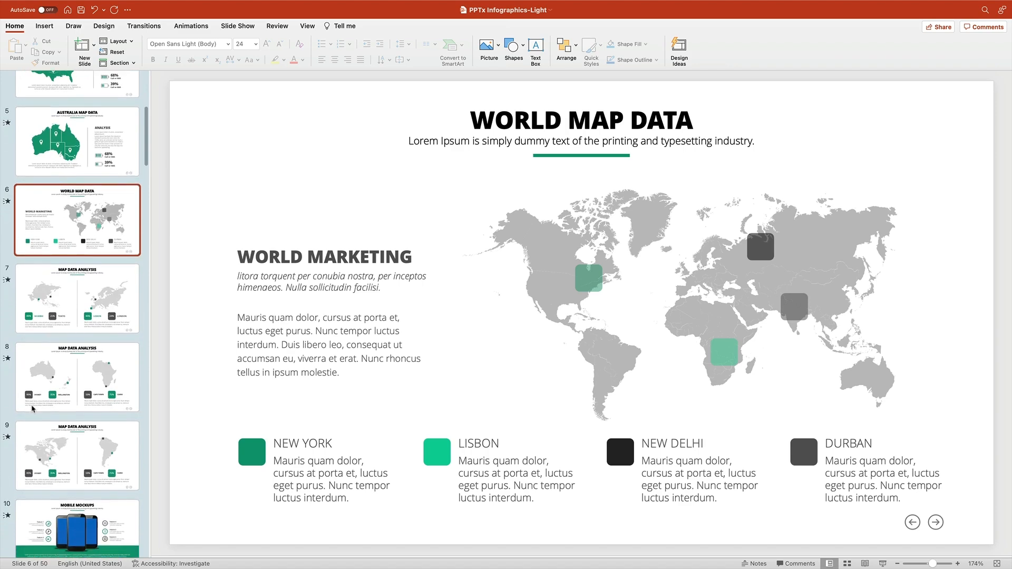
scroll(down, 3)
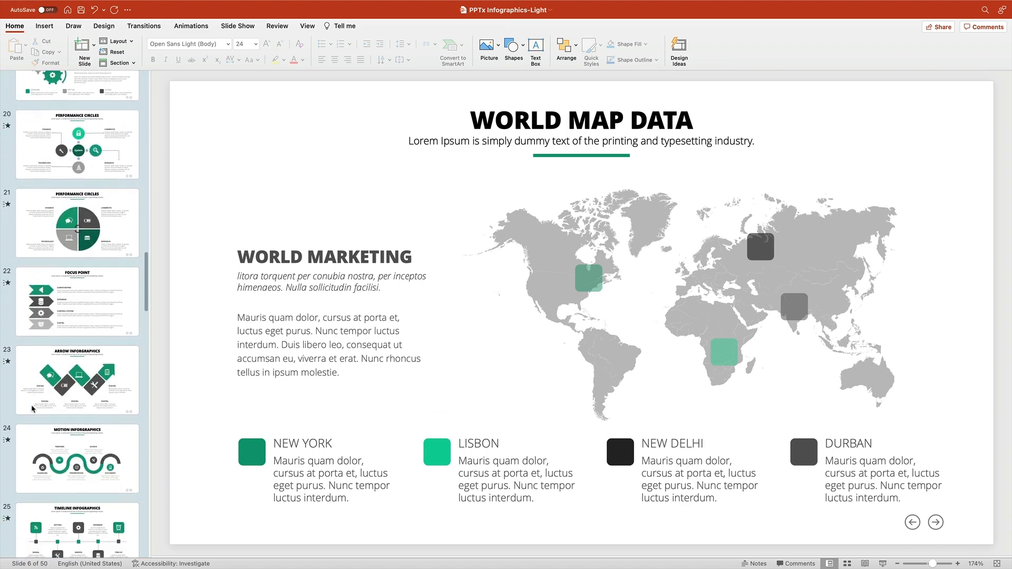
click(77, 484)
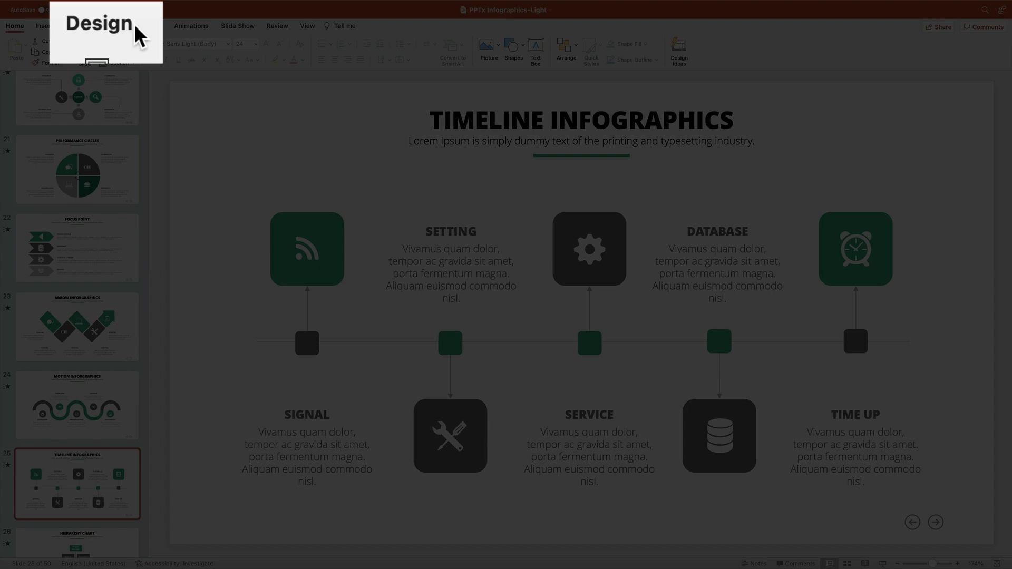
Set the slide size to 18 × 24 inches portrait and scale the content up.
click(103, 25)
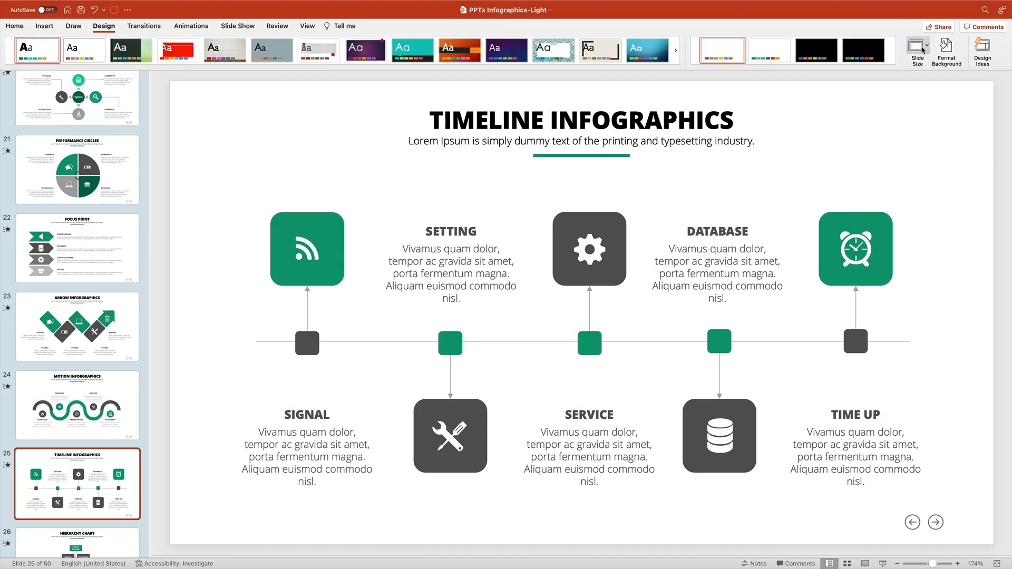
click(917, 49)
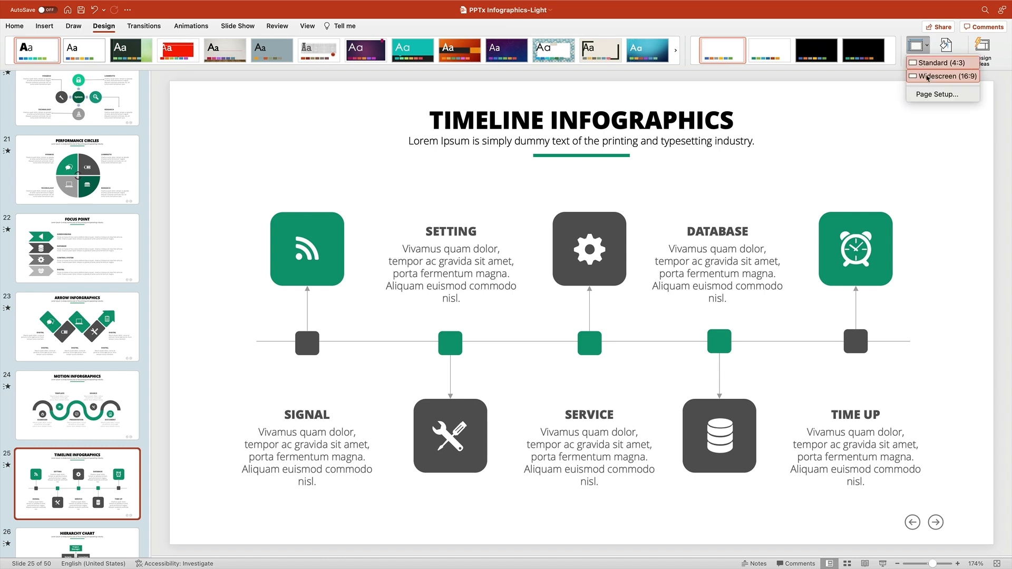
click(935, 94)
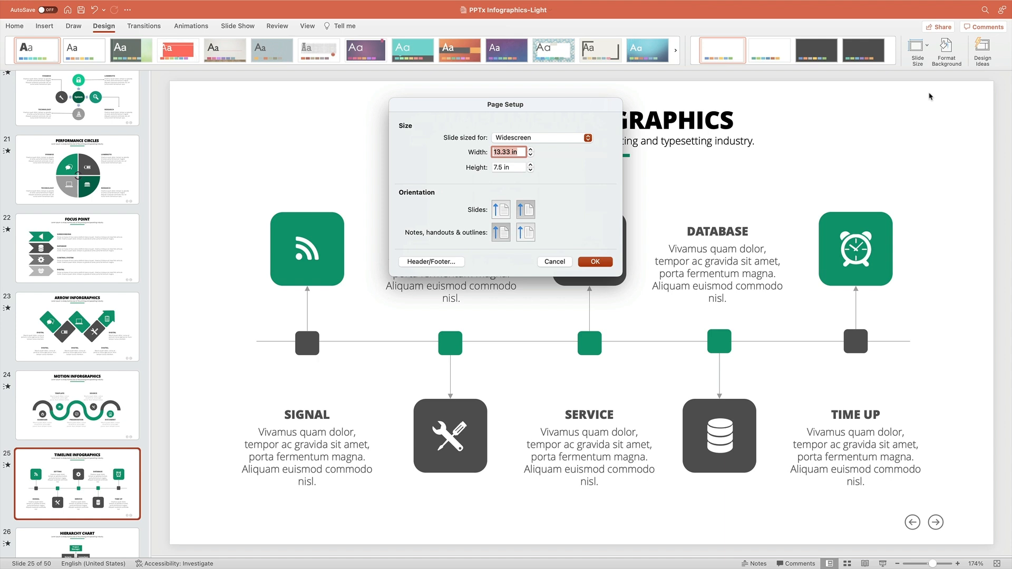
mouse_move(540, 155)
text(24)
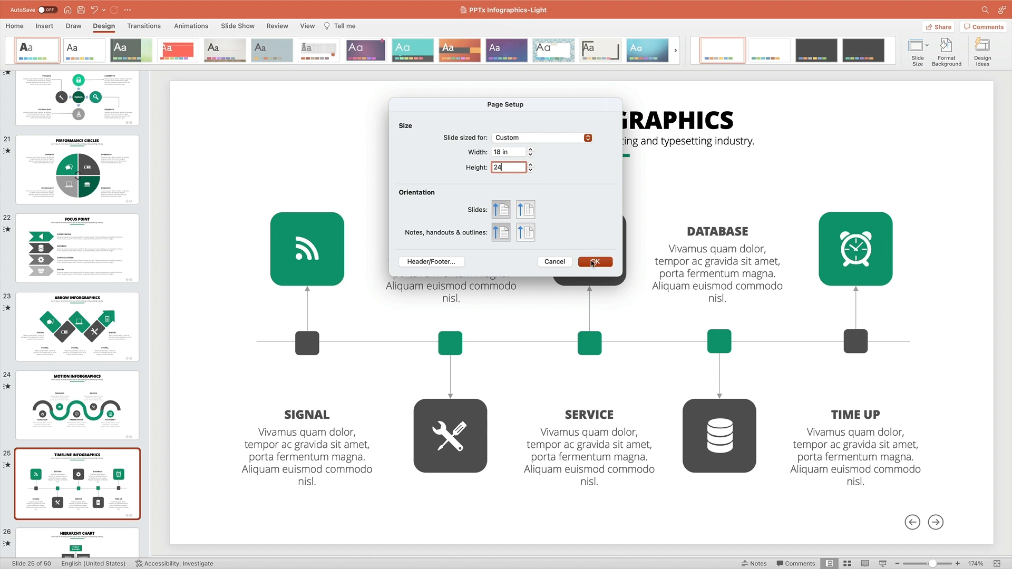
click(594, 262)
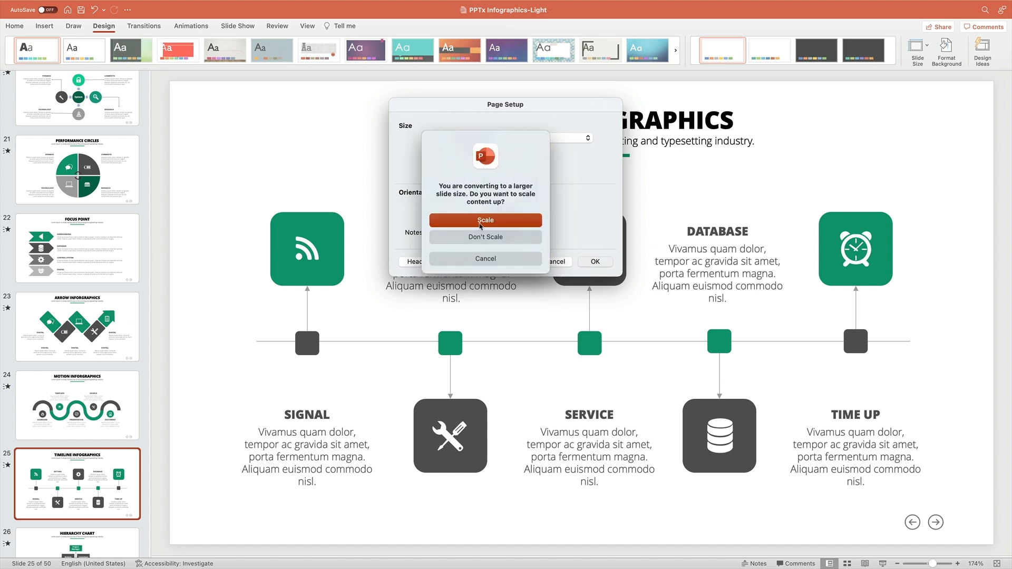
click(486, 220)
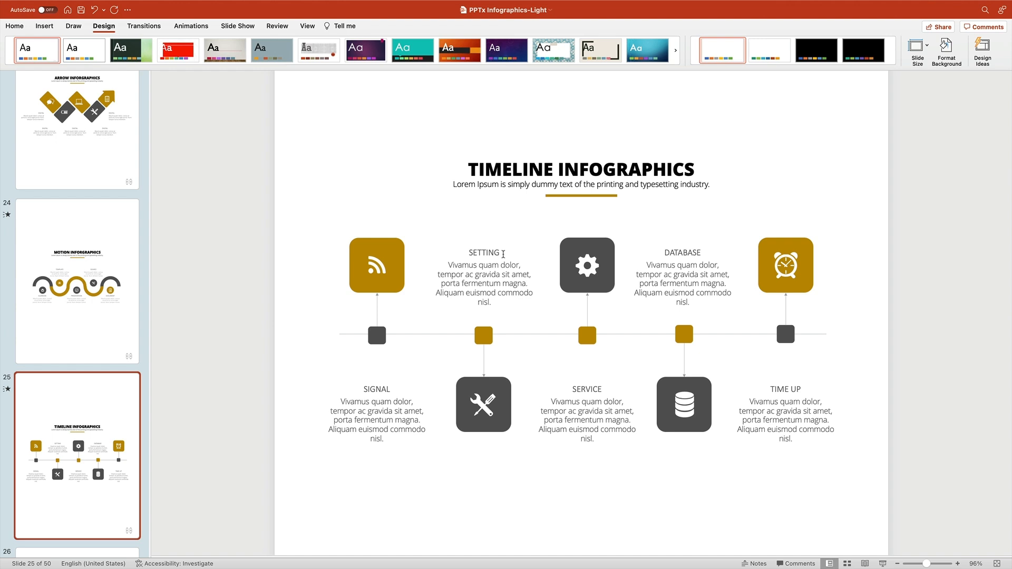
Replace the TIMELINE INFOGRAPHICS heading with 'JOIN TODAY'.
click(581, 169)
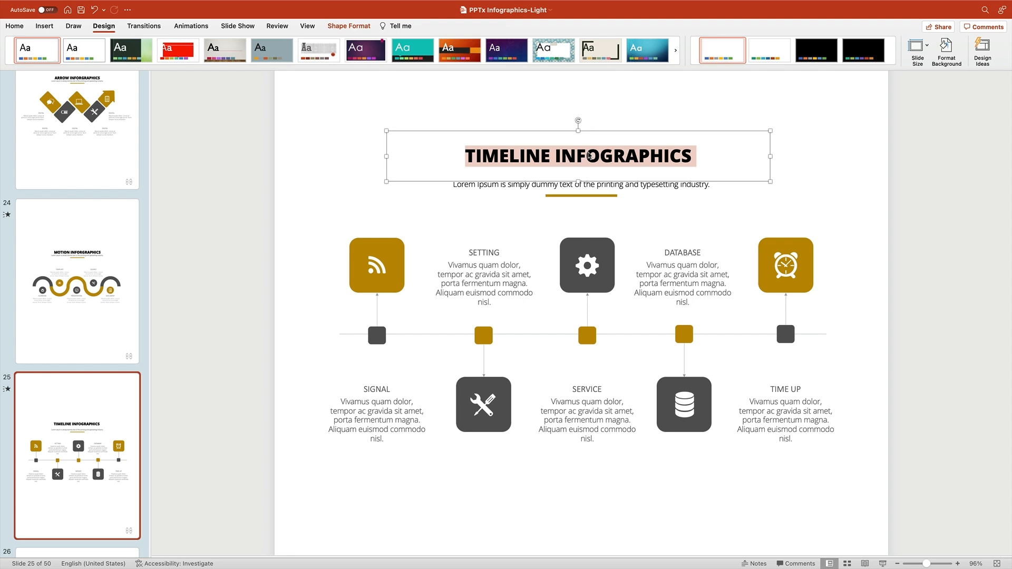
text(JOIN TODA)
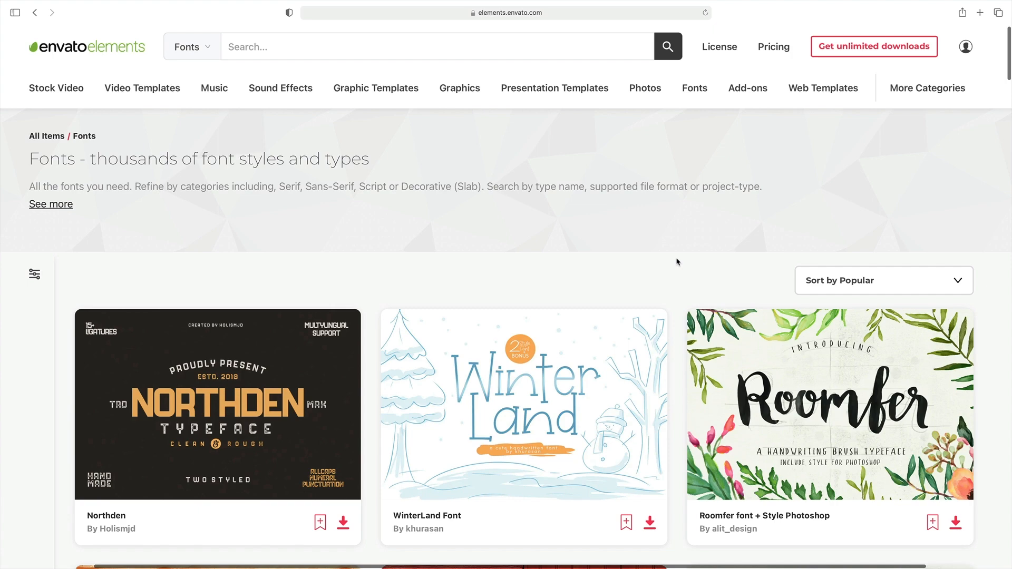
scroll(down, 3)
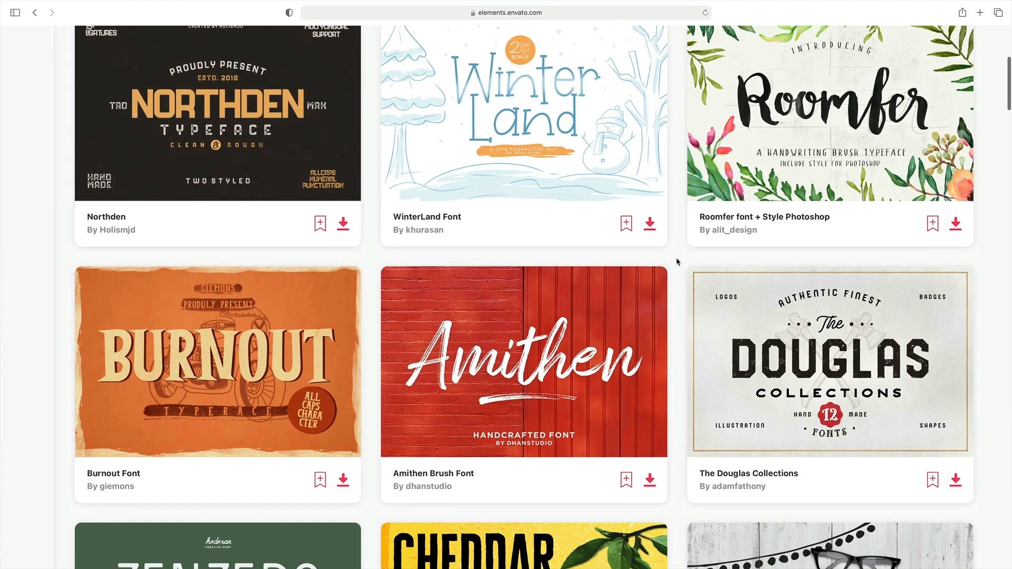
scroll(down, 3)
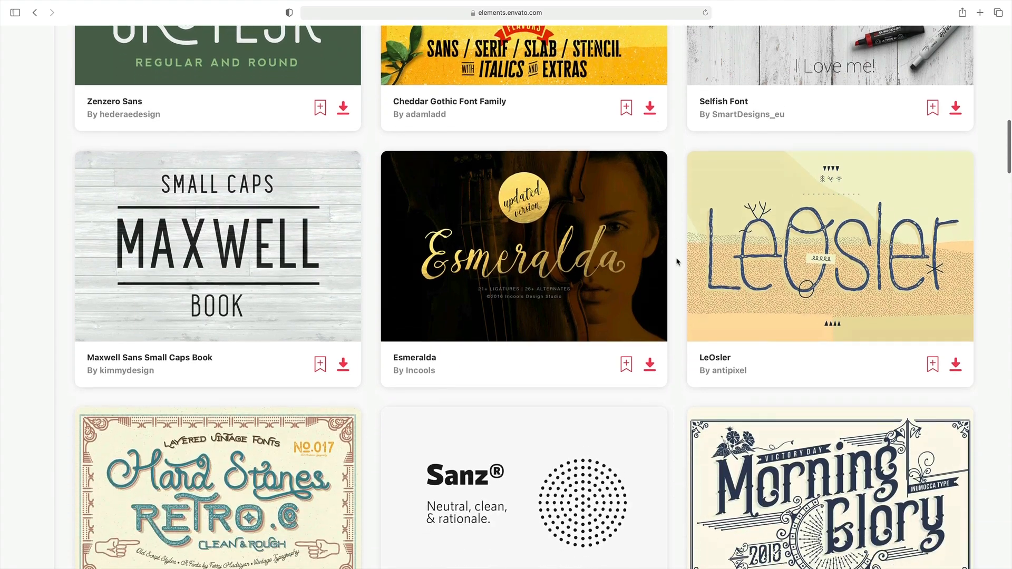
scroll(down, 3)
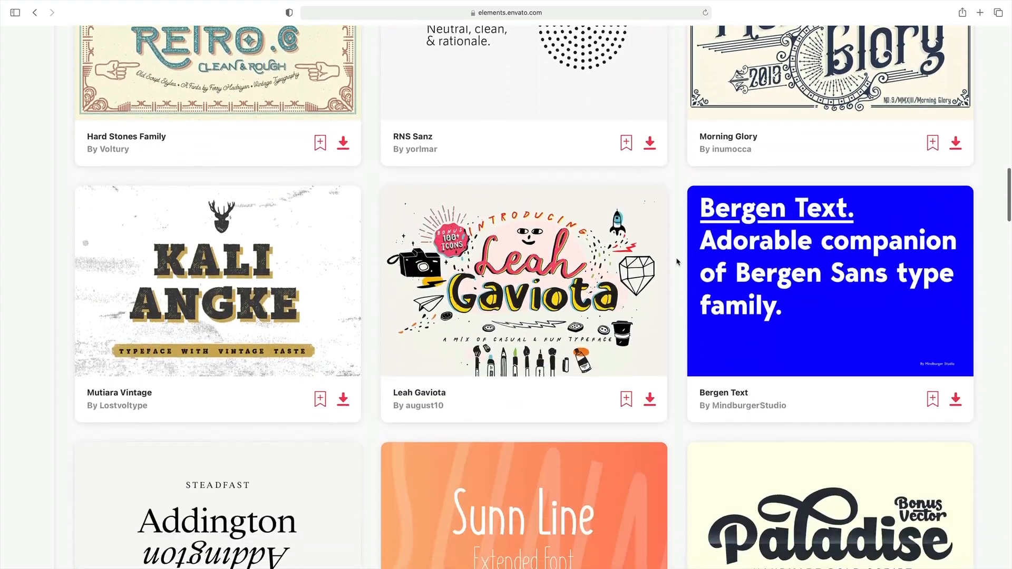
scroll(down, 3)
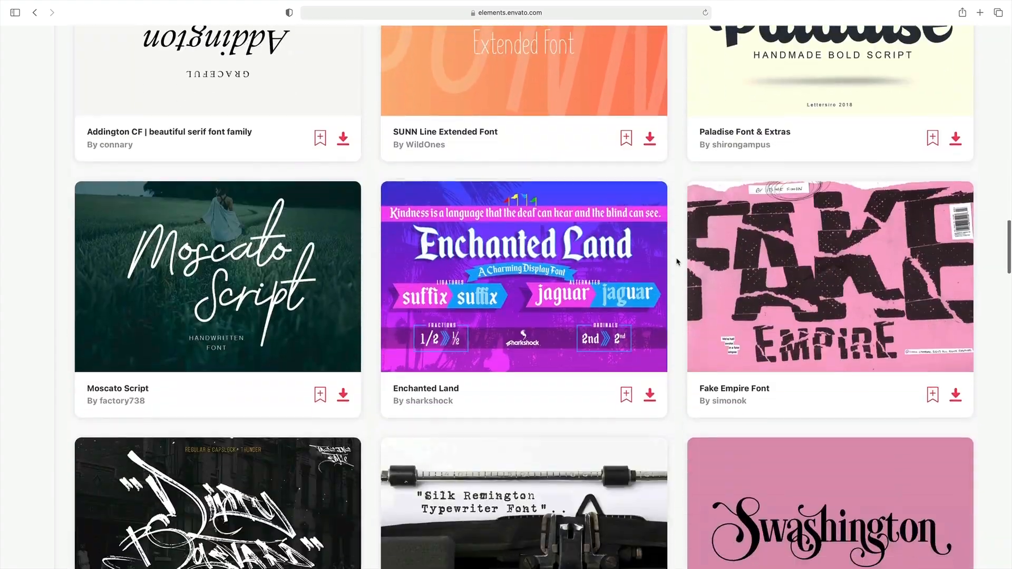
scroll(down, 3)
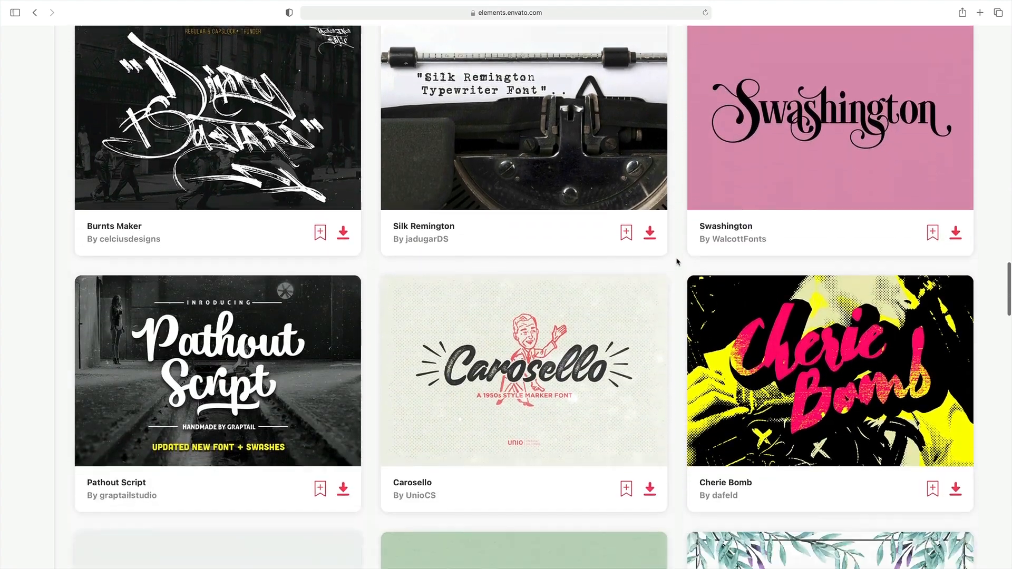
scroll(down, 3)
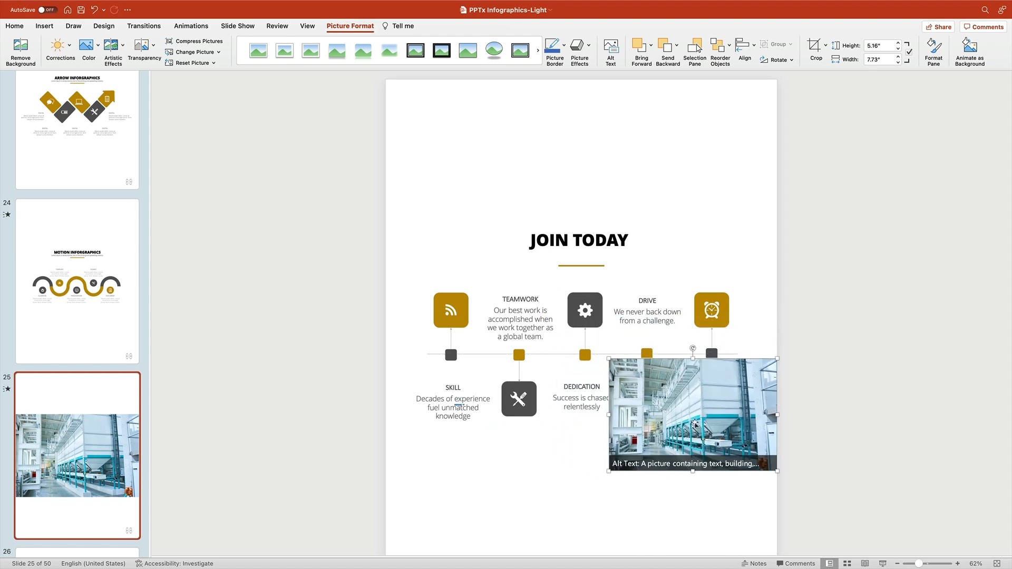
Move the factory photo above the JOIN TODAY heading.
drag(693, 413, 579, 163)
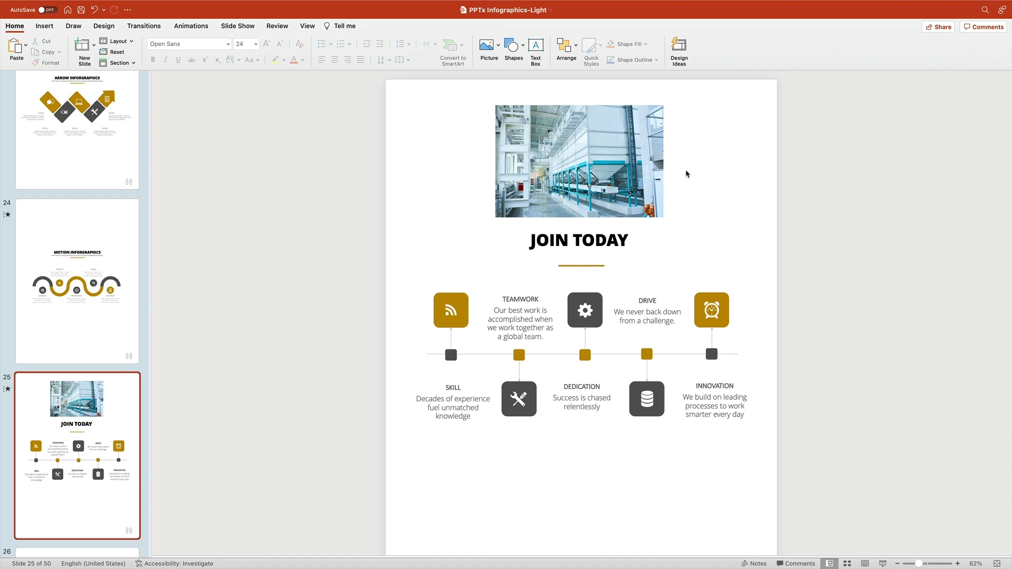
mouse_move(654, 159)
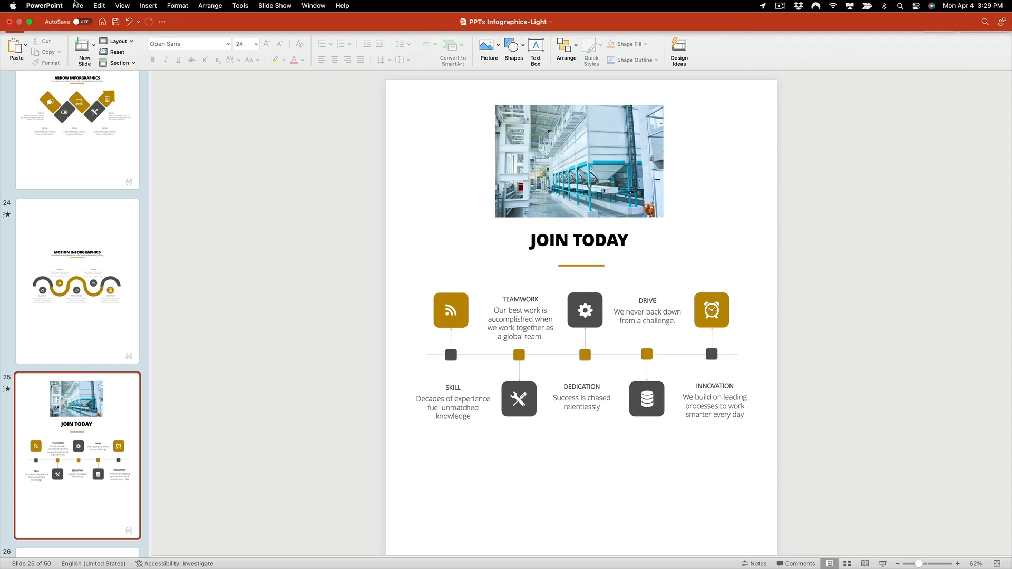
Save the poster as 'Intro Poster' and list the file formats to pick PDF.
click(77, 6)
text(Intro Poster)
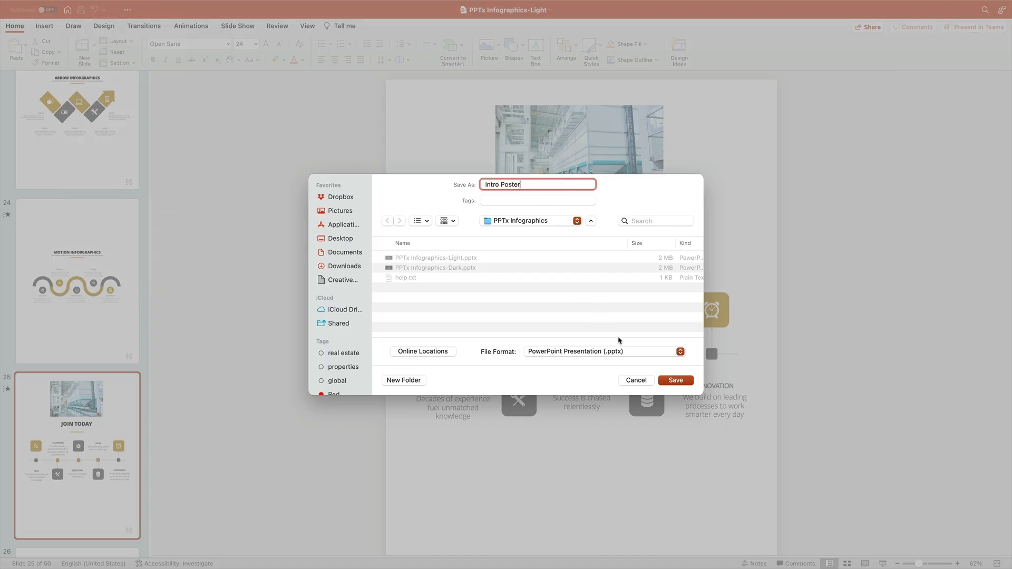
click(604, 351)
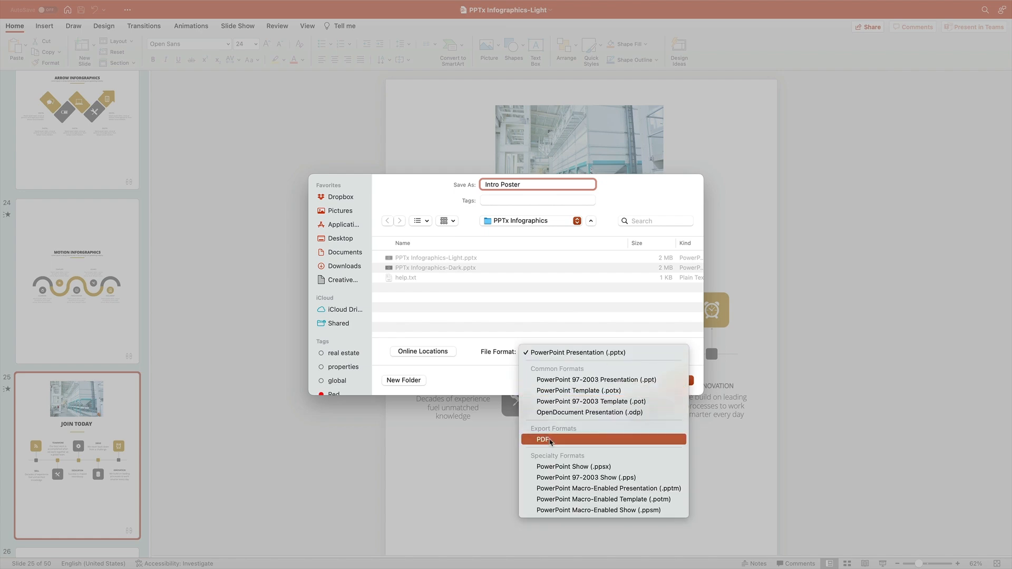